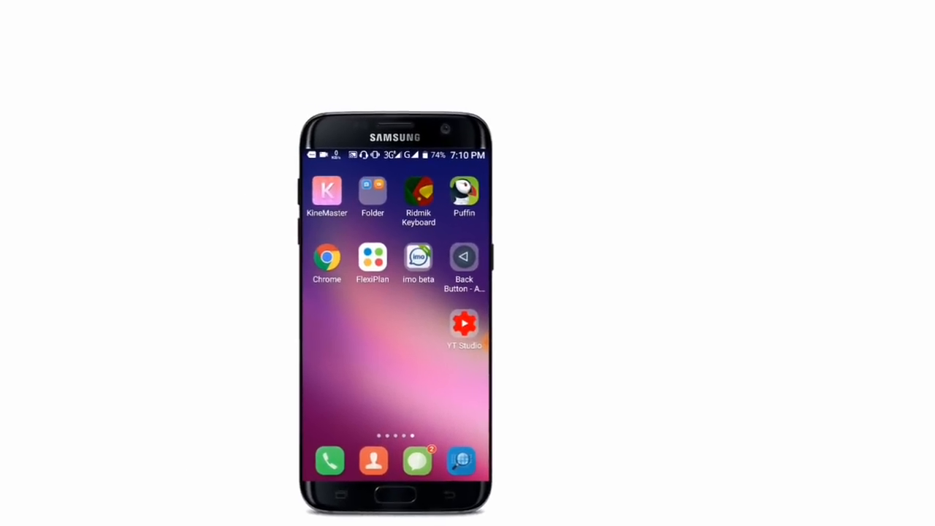
- Launch Back Button - Anywhere from the home screen to reach its setup instructions
click(464, 258)
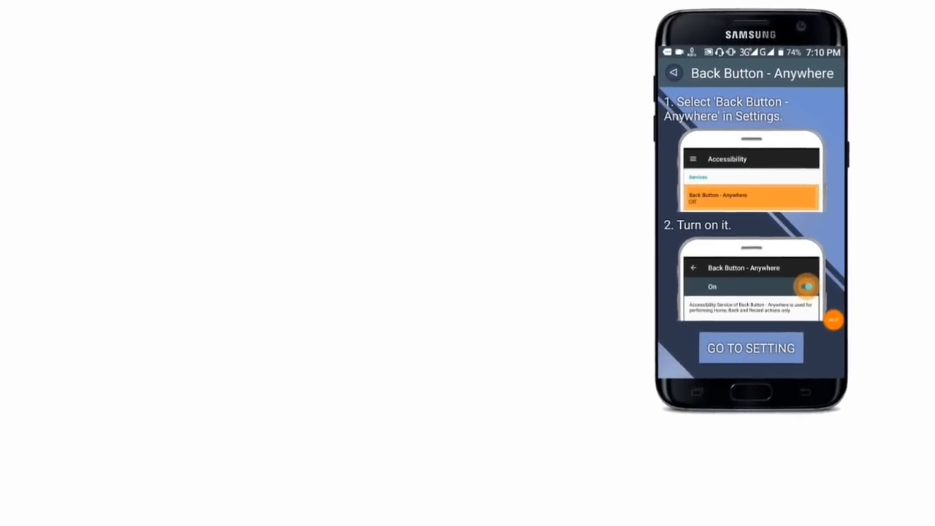
- Switch the Back Button - Anywhere accessibility service On in Android Settings
click(750, 348)
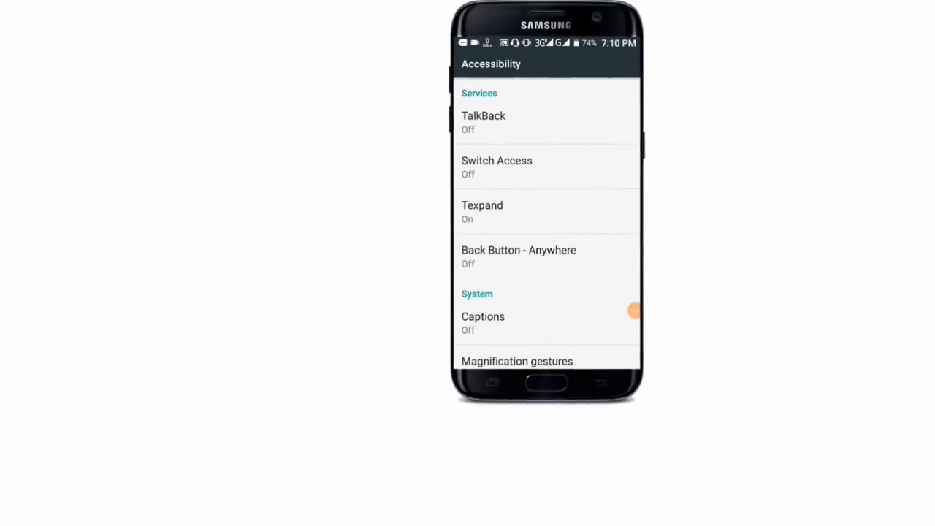
scroll(down, 3)
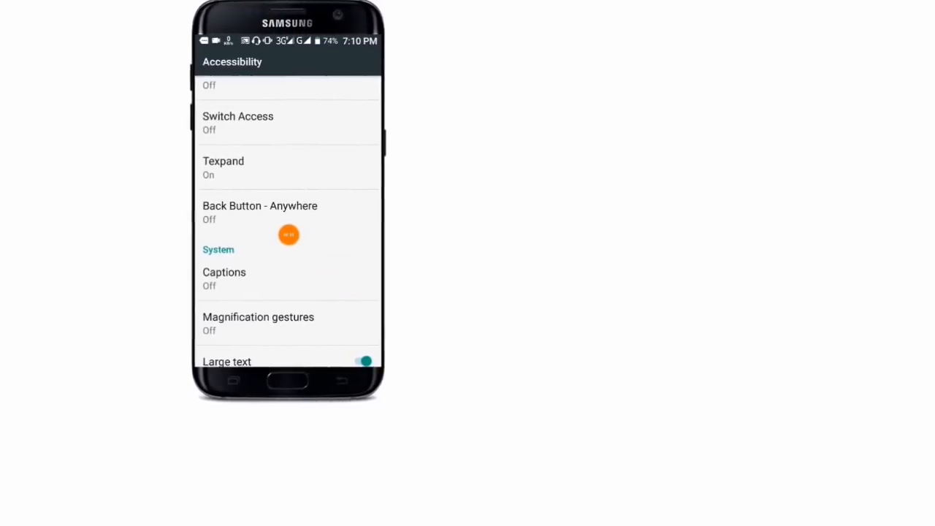
click(259, 212)
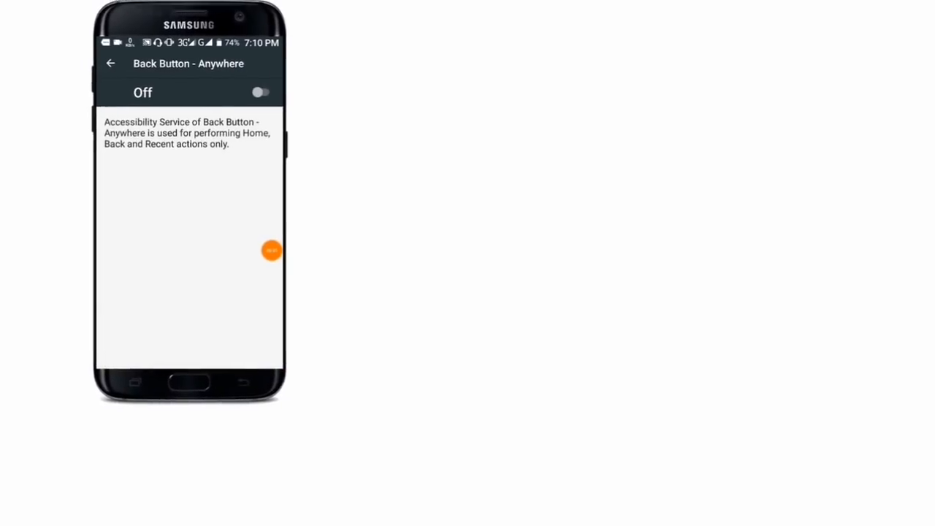
click(261, 92)
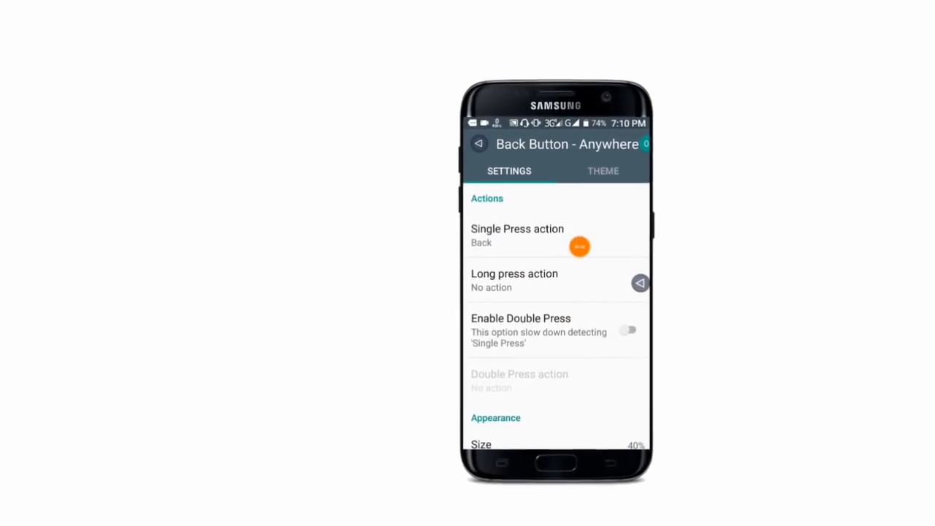
- Set the floating button's long press action to Launch camera
click(517, 235)
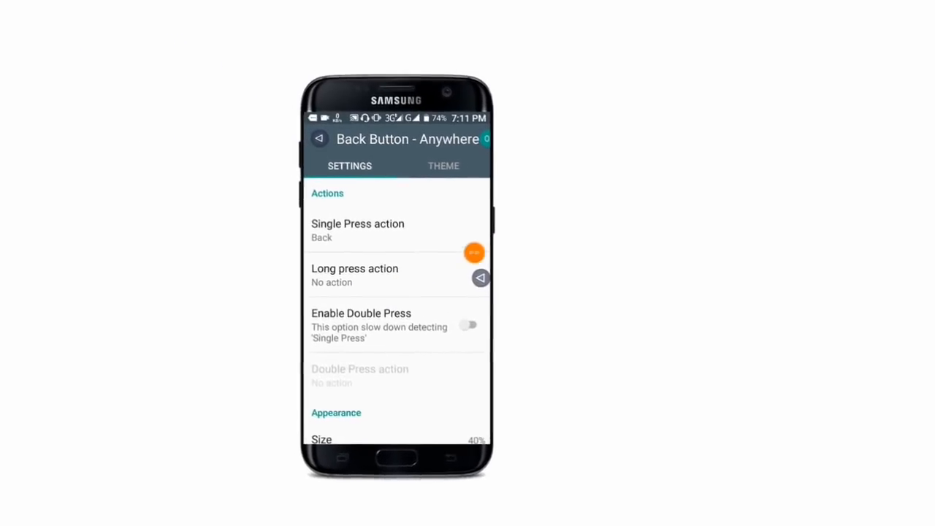
click(355, 274)
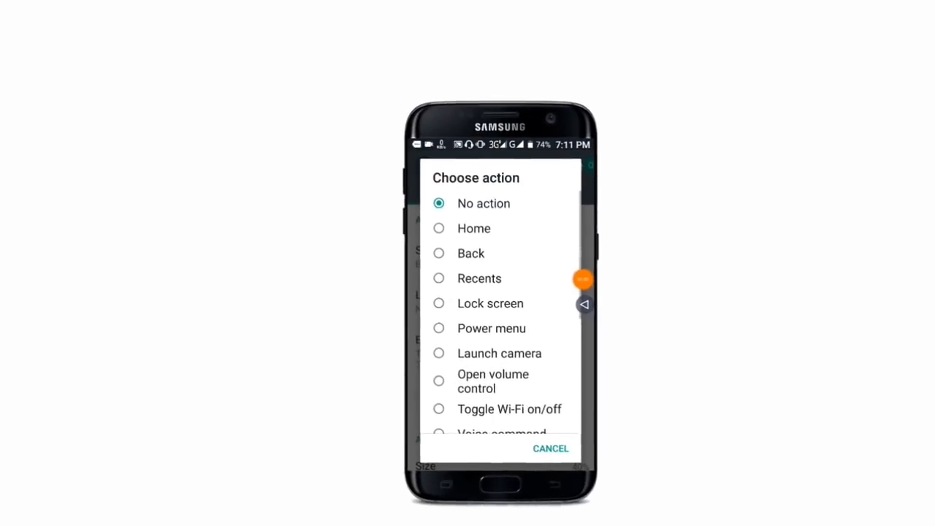
scroll(down, 3)
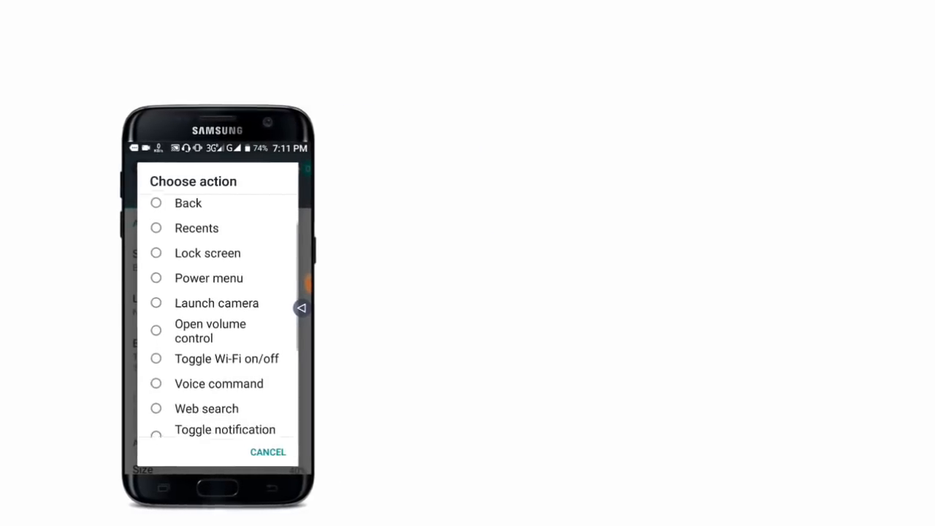
scroll(down, 3)
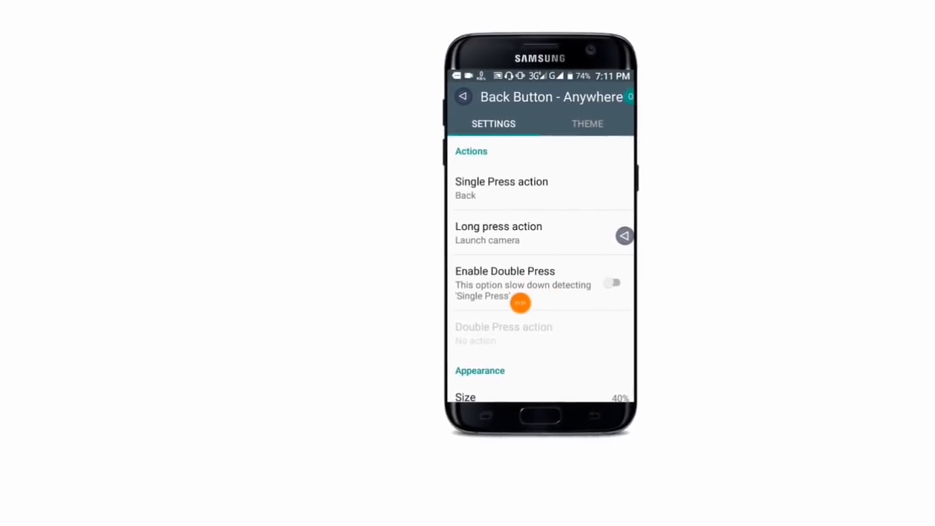
- Turn on Enable Double Press, then confirm the service is On in the Accessibility list
click(613, 283)
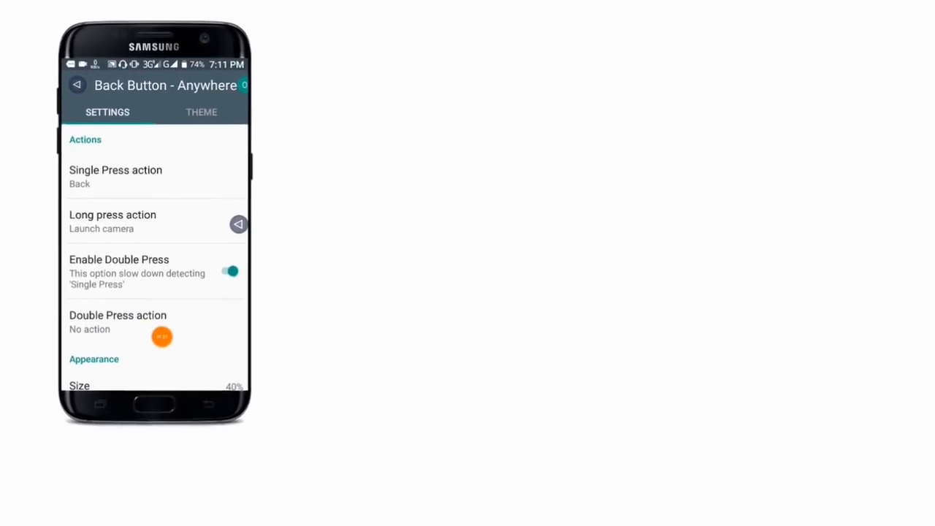
click(117, 322)
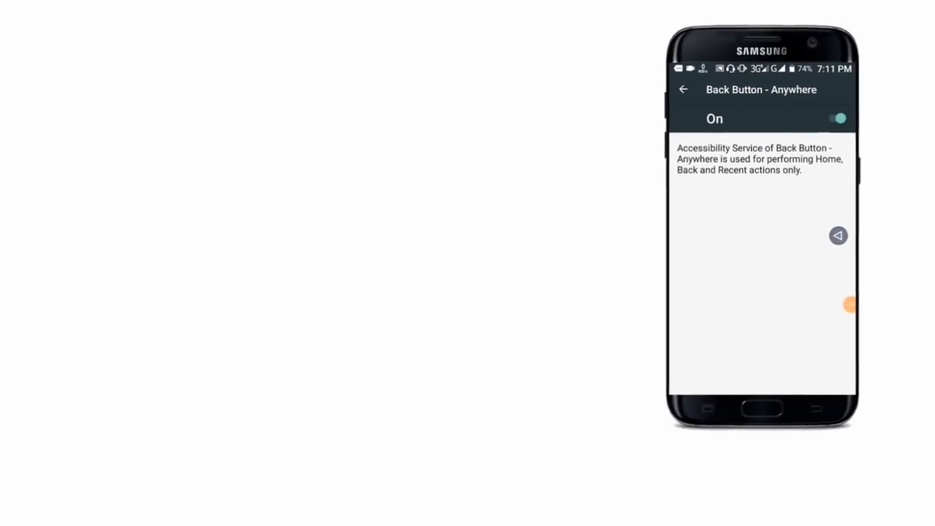
click(683, 89)
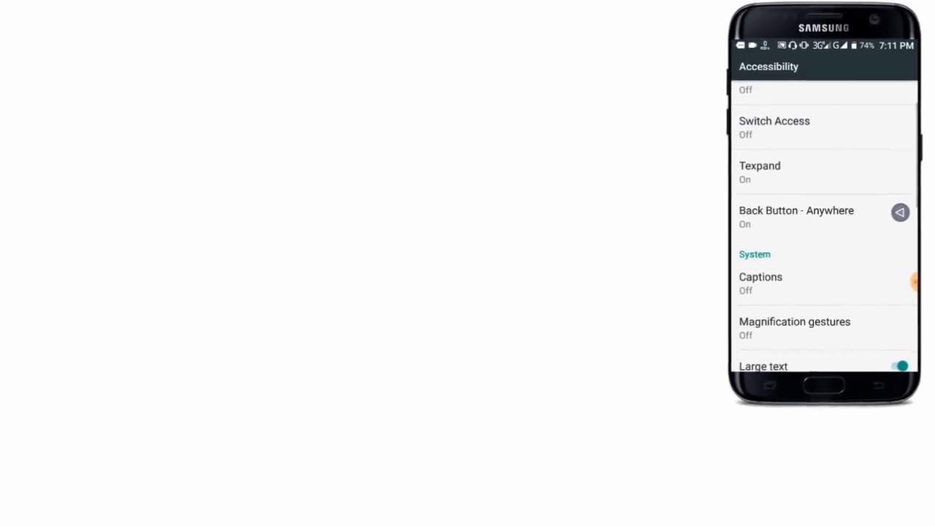